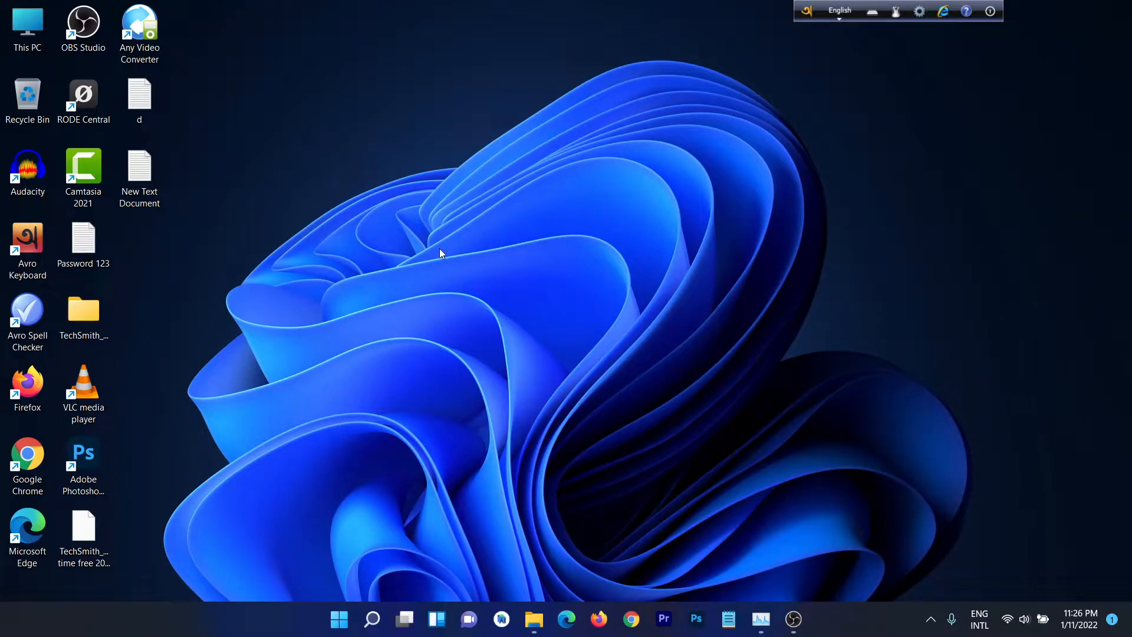
{"action": "mouse_move", "coordinate": [463, 316]}
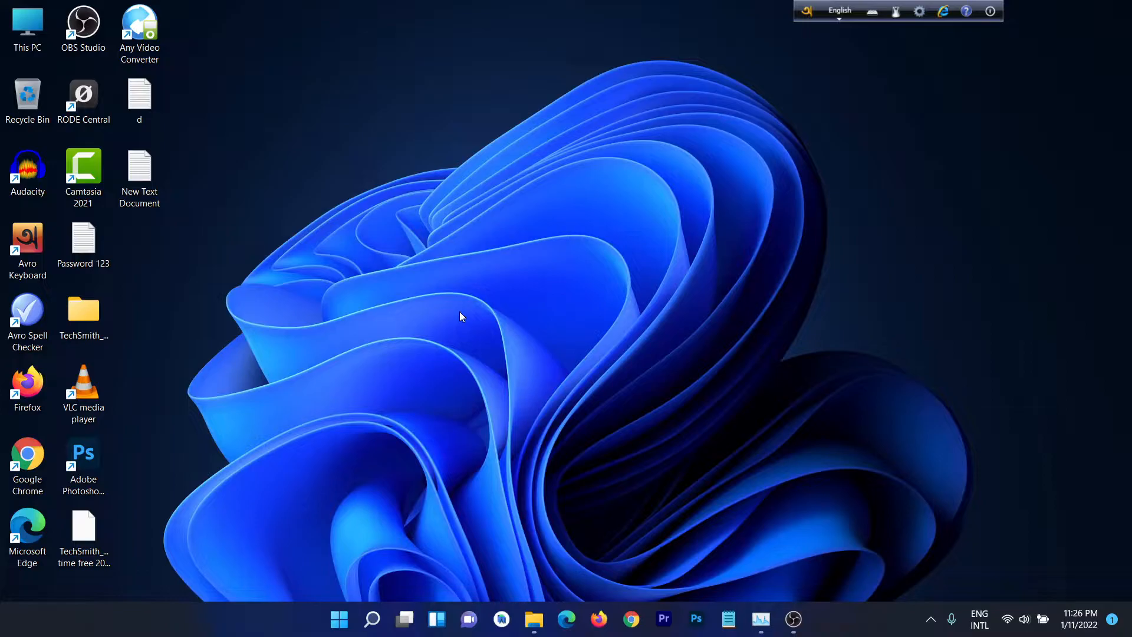
{"action": "mouse_move", "coordinate": [657, 564]}
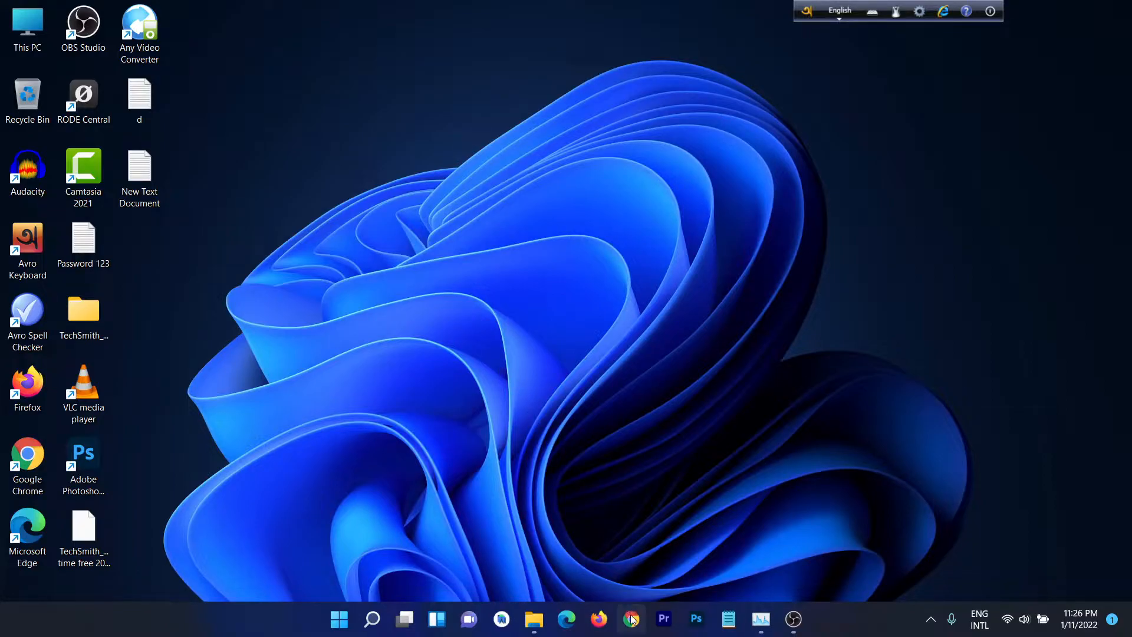
{"action": "mouse_move", "coordinate": [630, 619]}
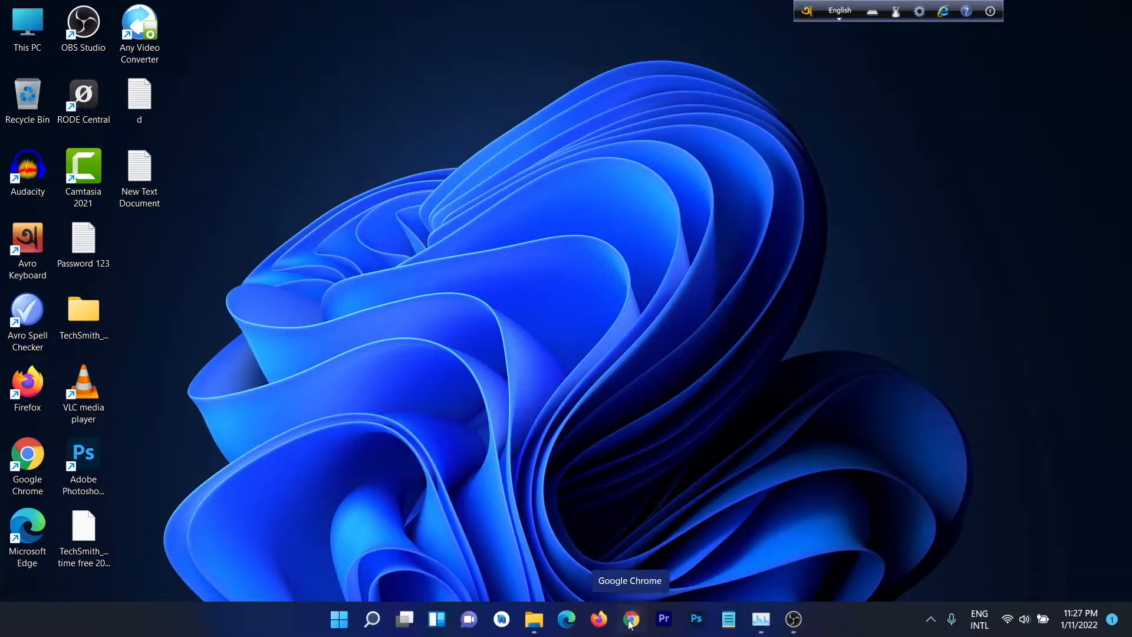
Sign in to the Xiaomi router admin page at 192.168.31.1 to reach the MiWiFi status overview.
{"action": "left_click", "coordinate": [630, 619]}
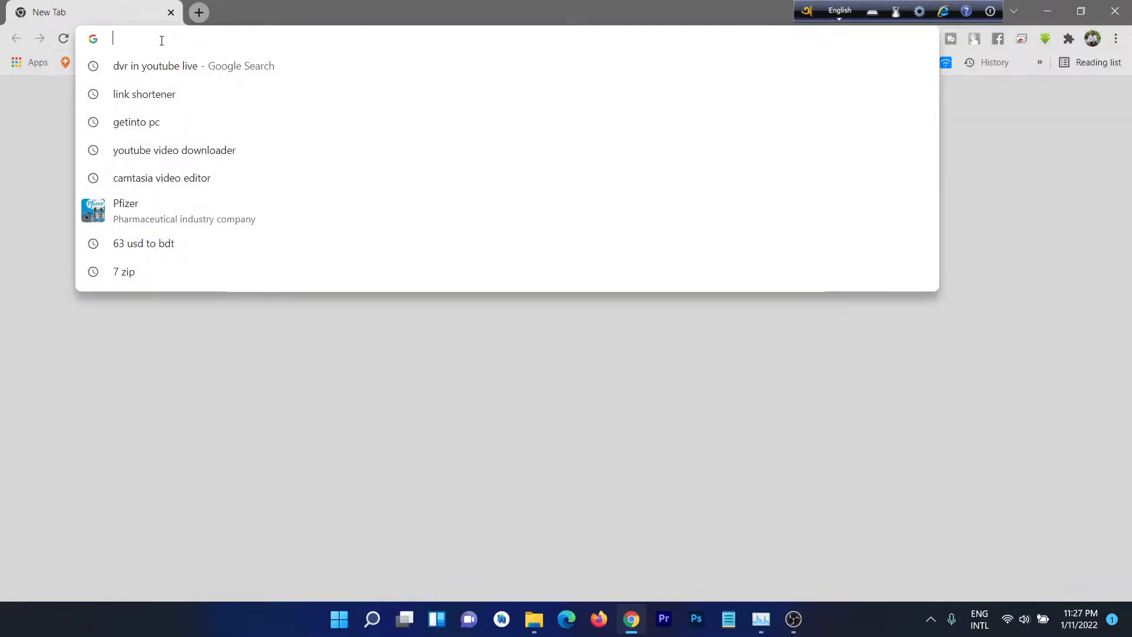
{"action": "type", "text": "192.168.31.1/cgi-bin/luci/web"}
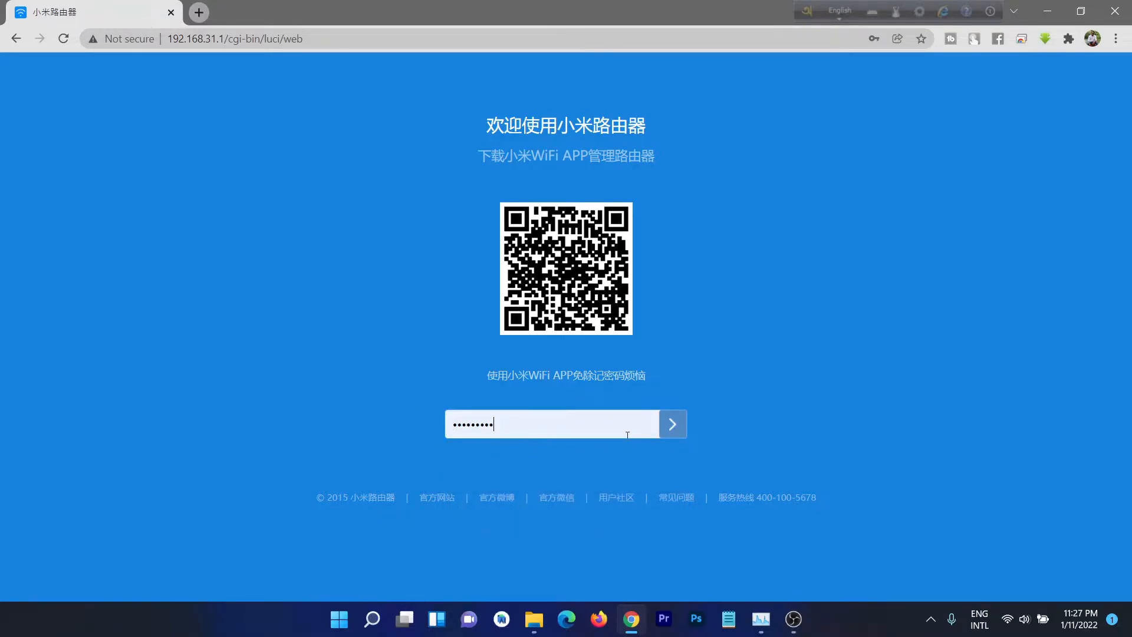
{"action": "left_click", "coordinate": [671, 423]}
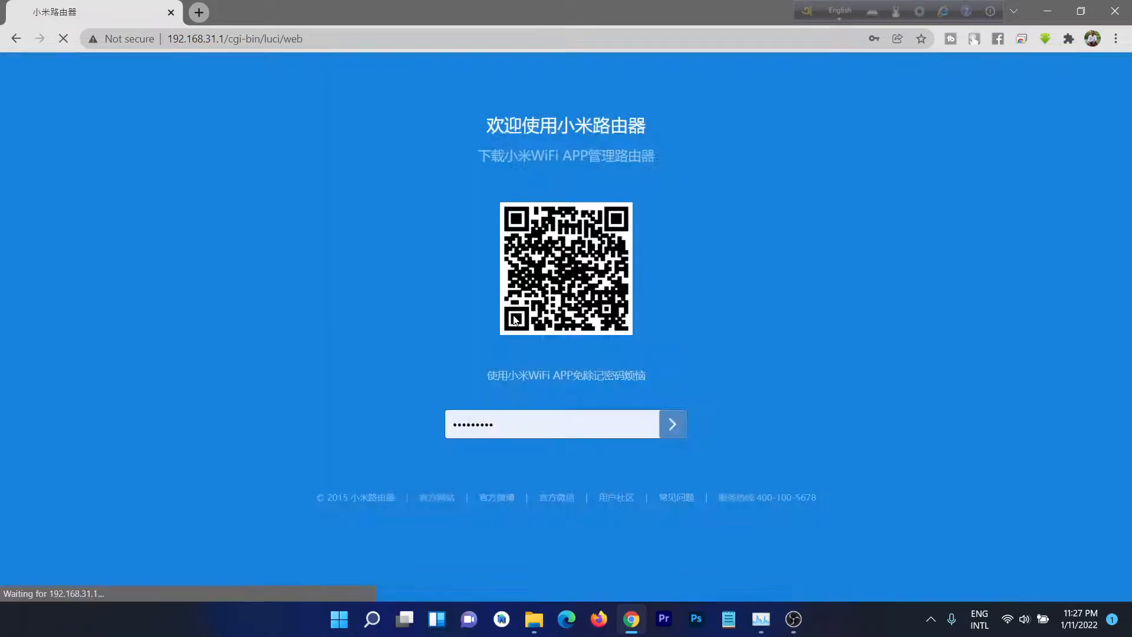
{"action": "left_click", "coordinate": [671, 423]}
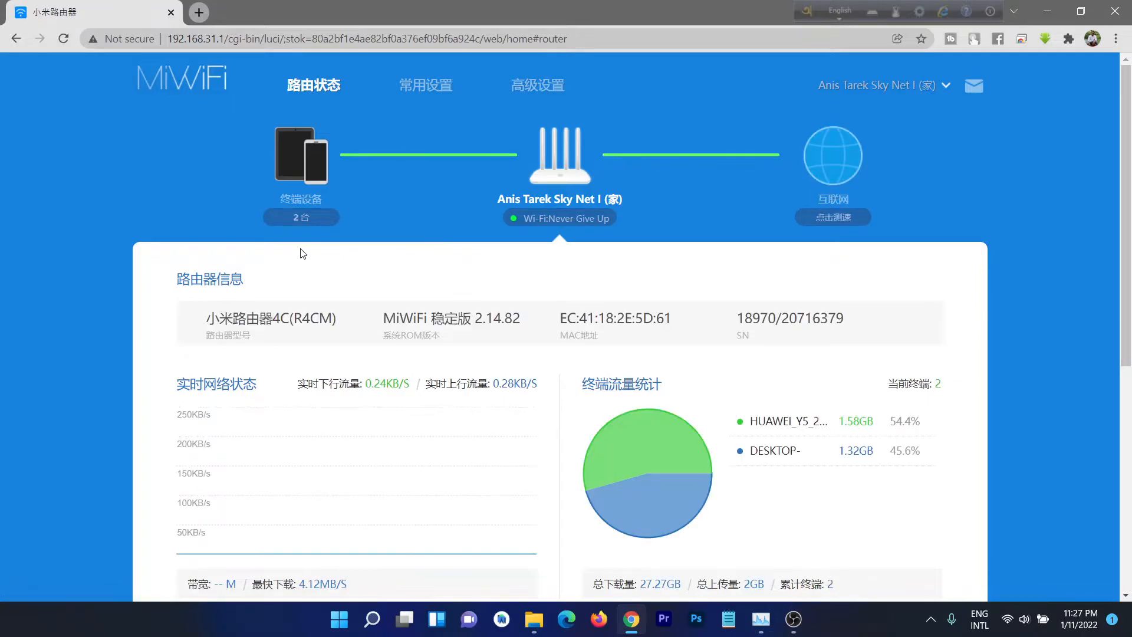
{"action": "mouse_move", "coordinate": [282, 259]}
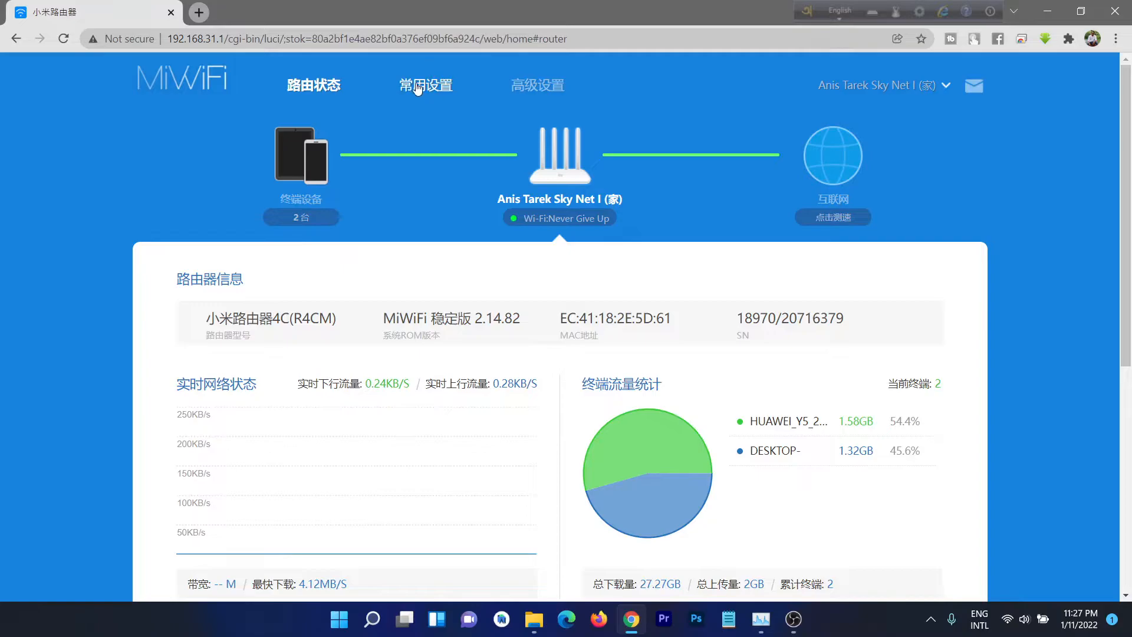
{"action": "mouse_move", "coordinate": [426, 85]}
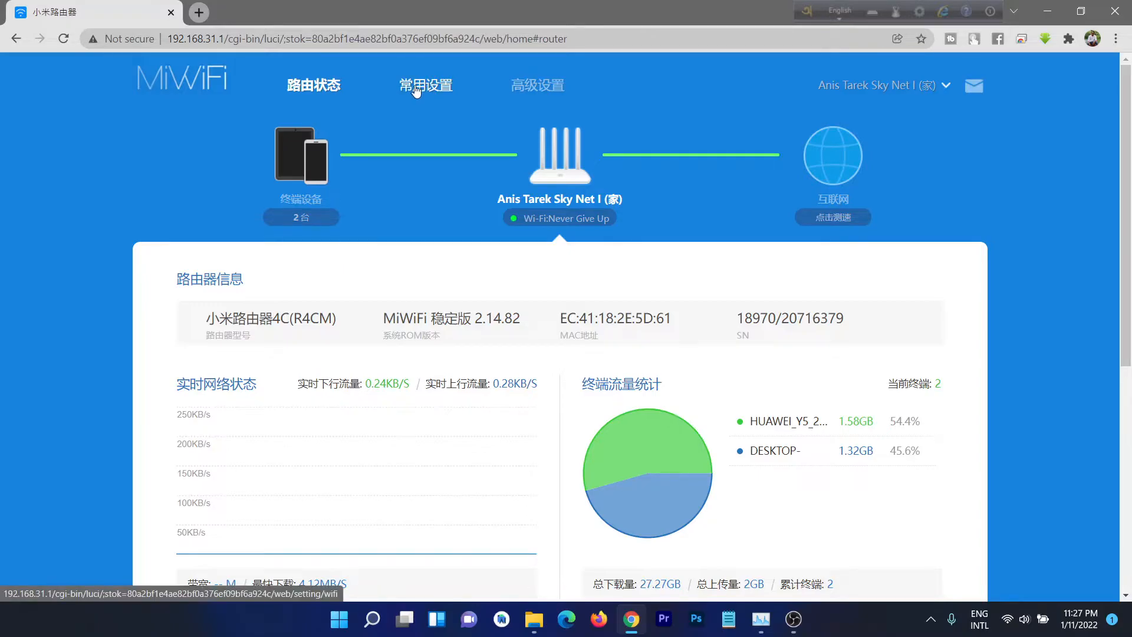
{"action": "mouse_move", "coordinate": [421, 92]}
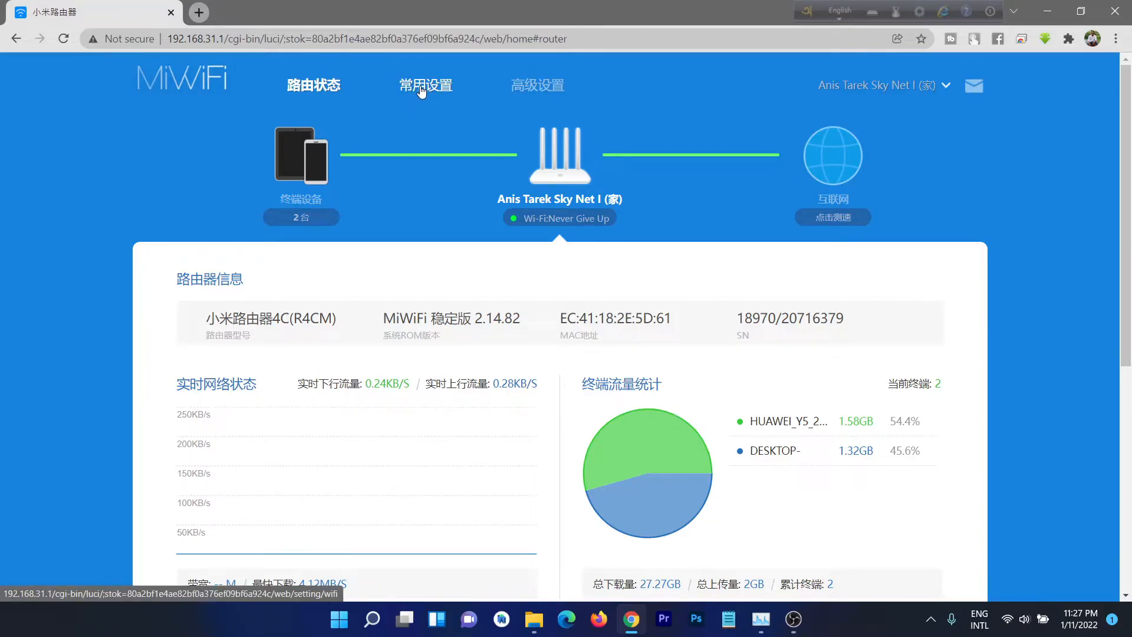
In the Wi-Fi settings, replace the network name with 'Anis Tarek'.
{"action": "left_click", "coordinate": [426, 85]}
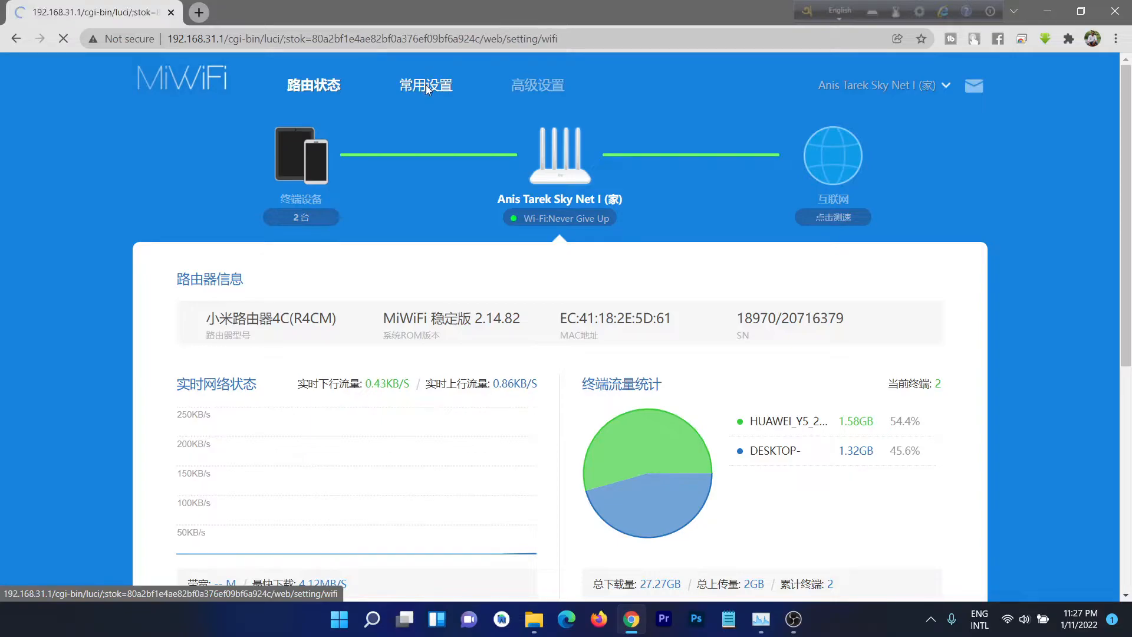
{"action": "left_click", "coordinate": [425, 85]}
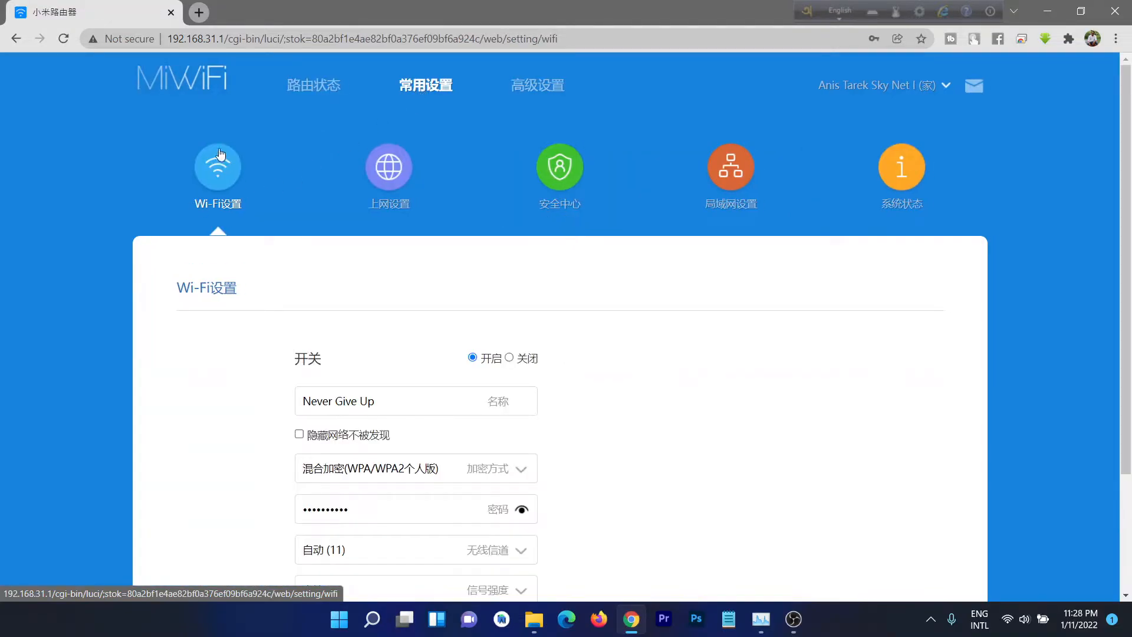
{"action": "scroll", "scroll_direction": "down", "scroll_amount": 3}
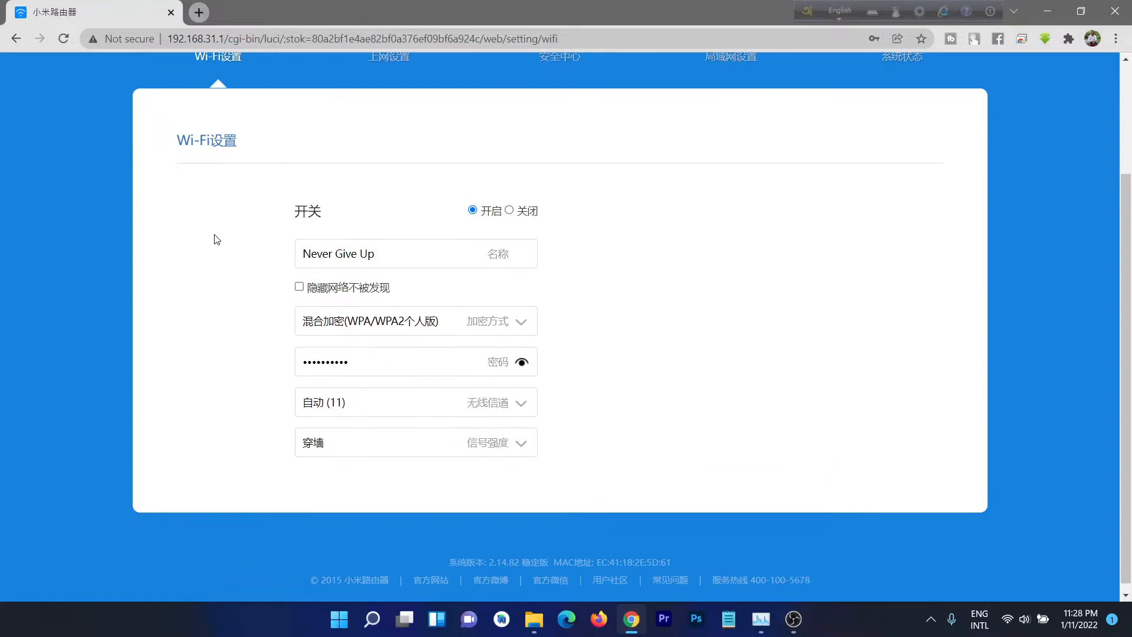
{"action": "left_click", "coordinate": [382, 254]}
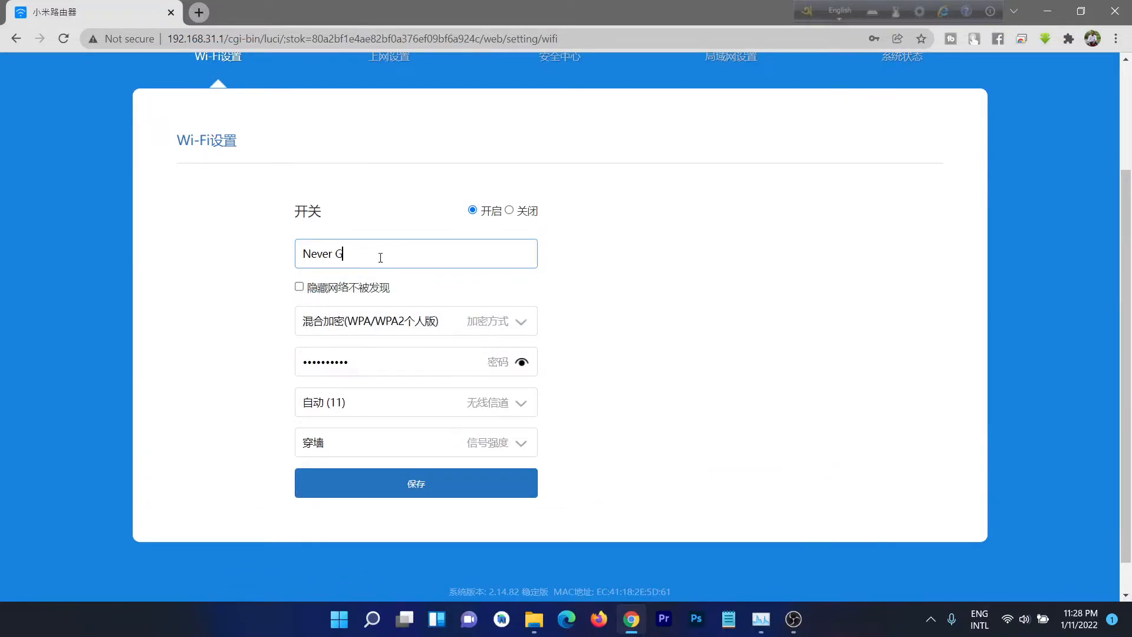
{"action": "type", "text": "Anis Tarek"}
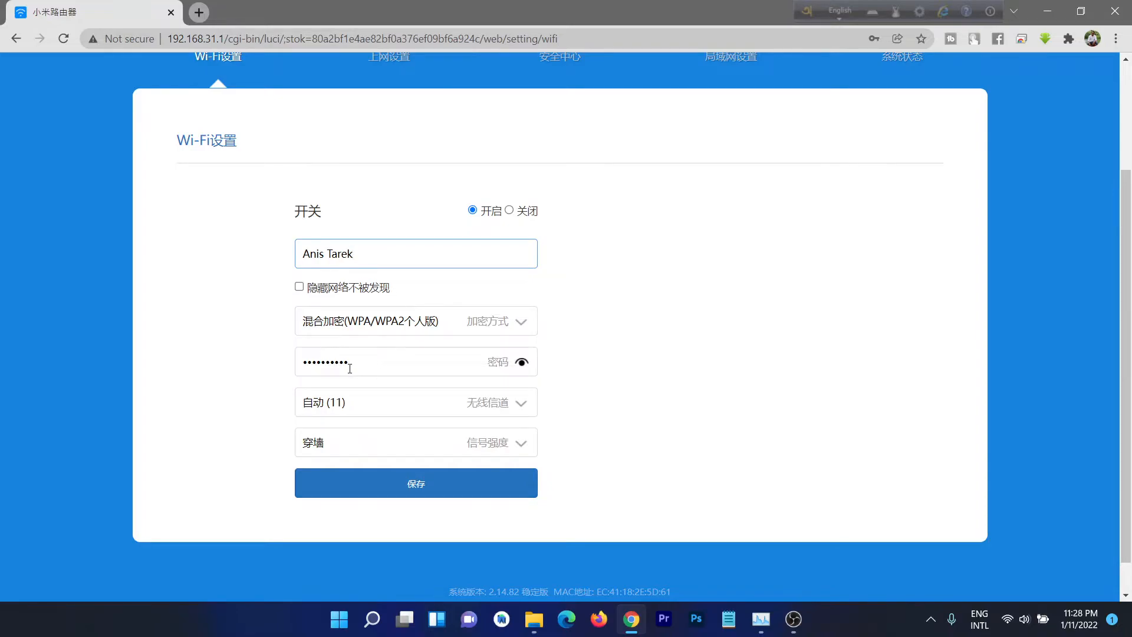
{"action": "mouse_move", "coordinate": [427, 360]}
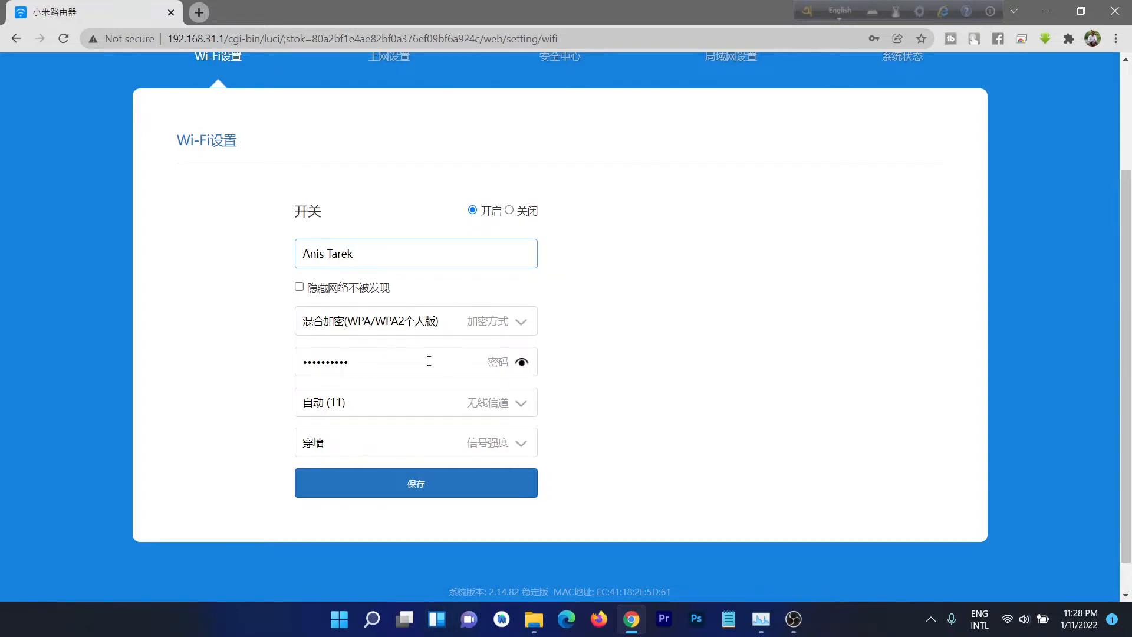
Clear the Wi-Fi password field and enter a new password, leaving it unsaved.
{"action": "left_click", "coordinate": [415, 361]}
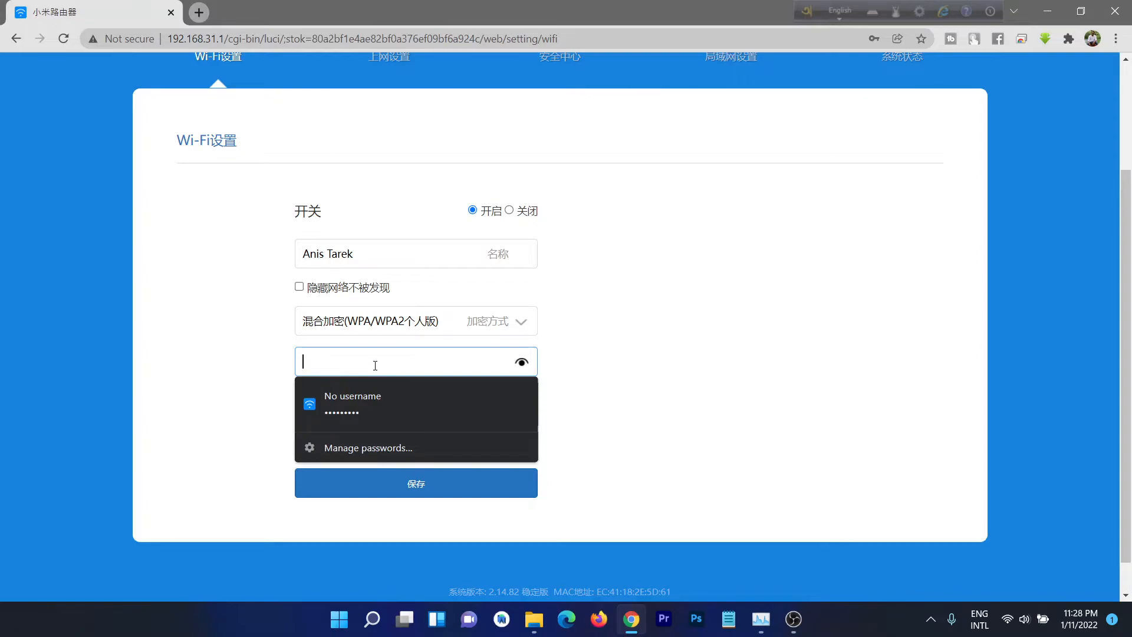
{"action": "type", "text": "••"}
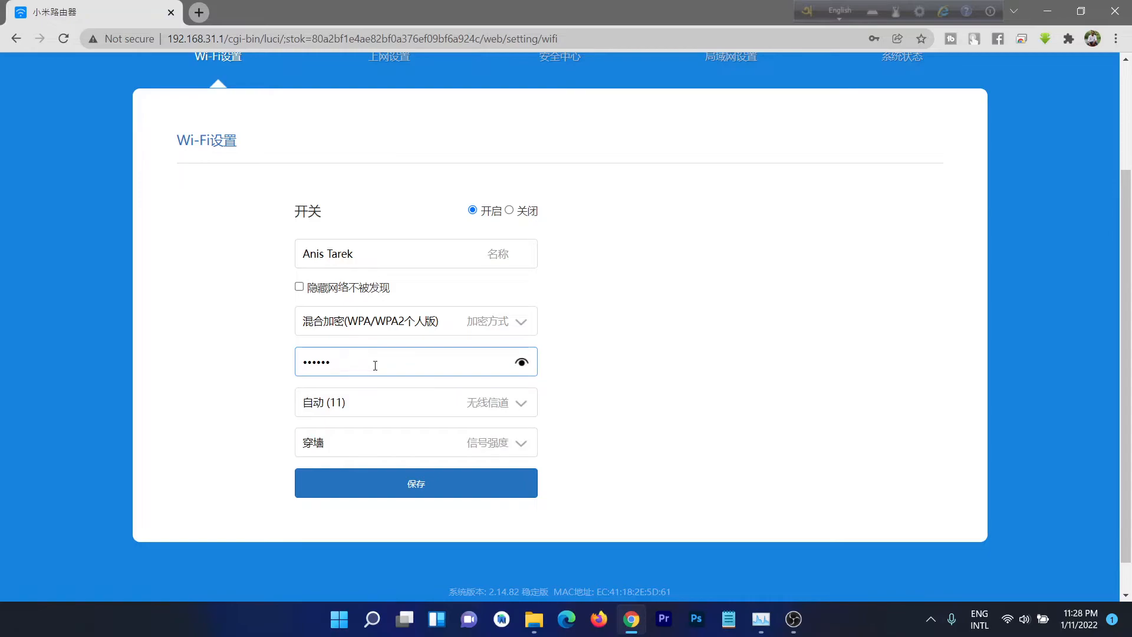
{"action": "key", "text": "BackSpace"}
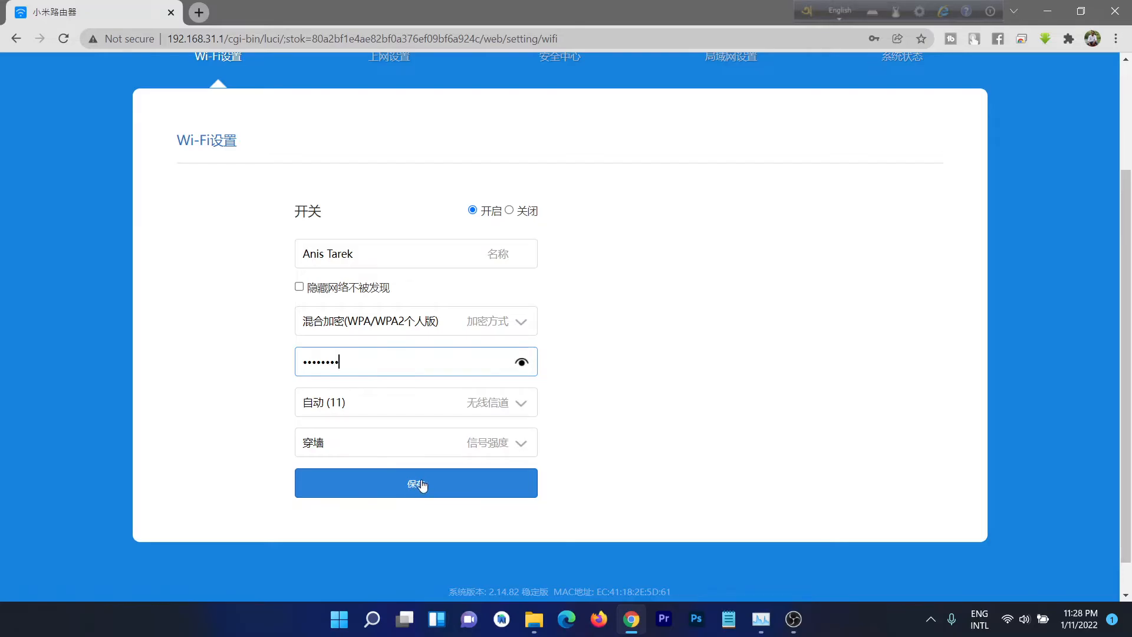
Save the new Wi-Fi name and password and confirm the Wi-Fi restart.
{"action": "left_click", "coordinate": [415, 482]}
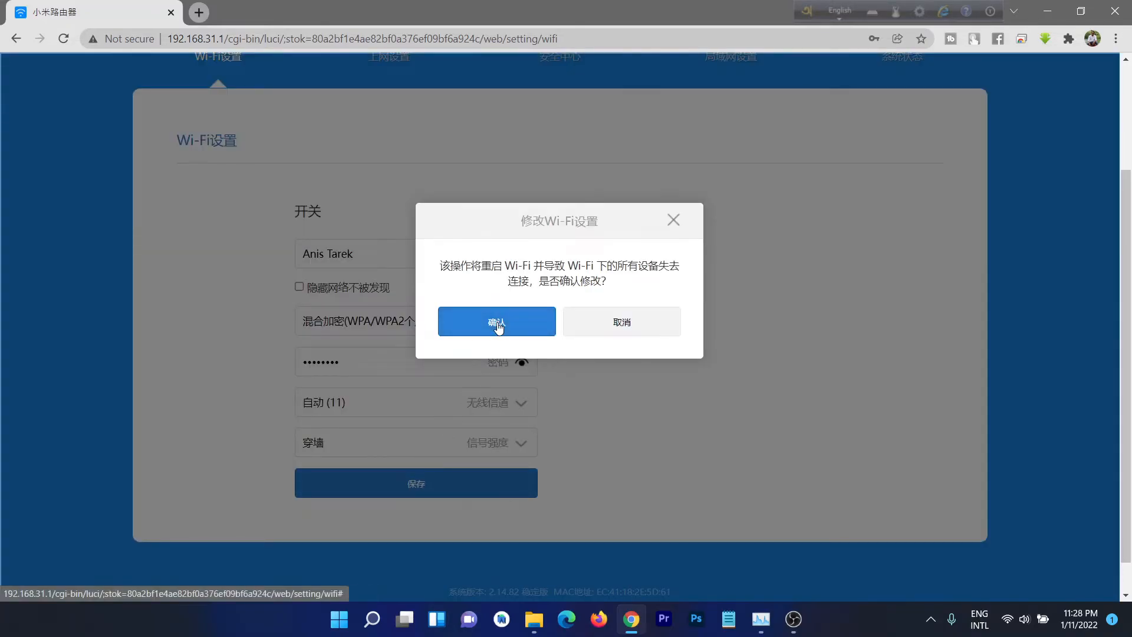
{"action": "left_click", "coordinate": [496, 320]}
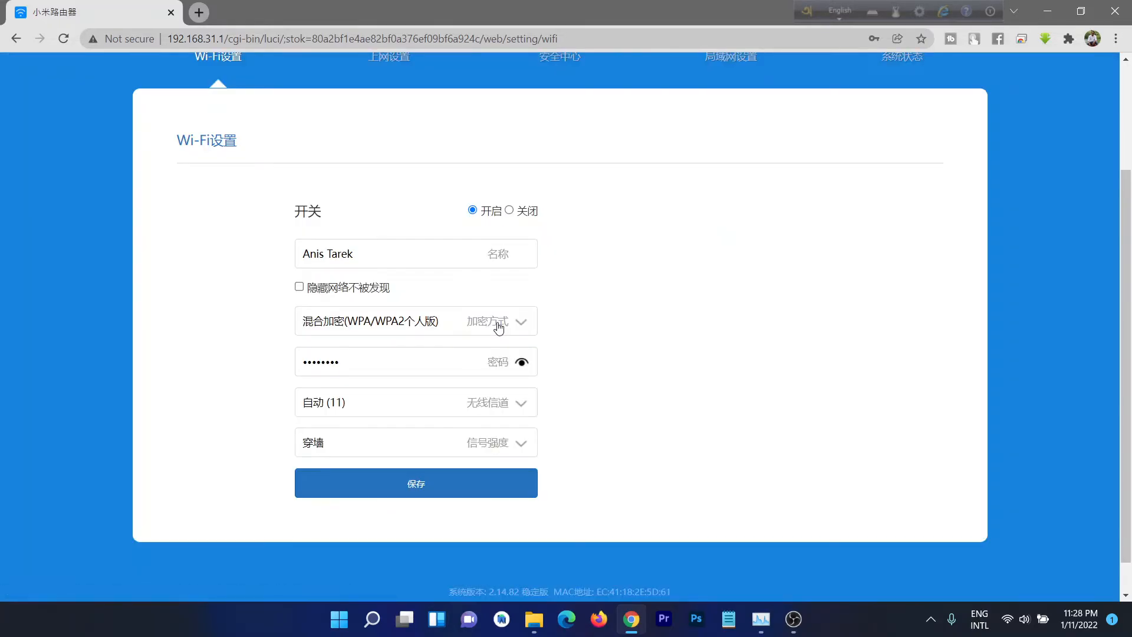
{"action": "left_click", "coordinate": [415, 483]}
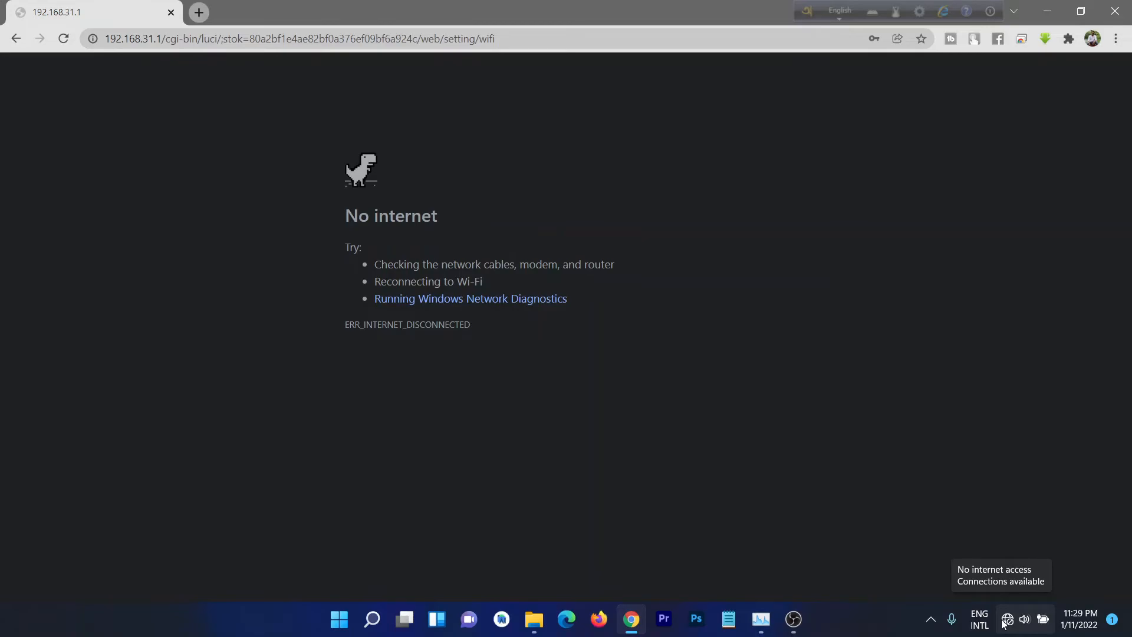
{"action": "left_click", "coordinate": [1007, 620]}
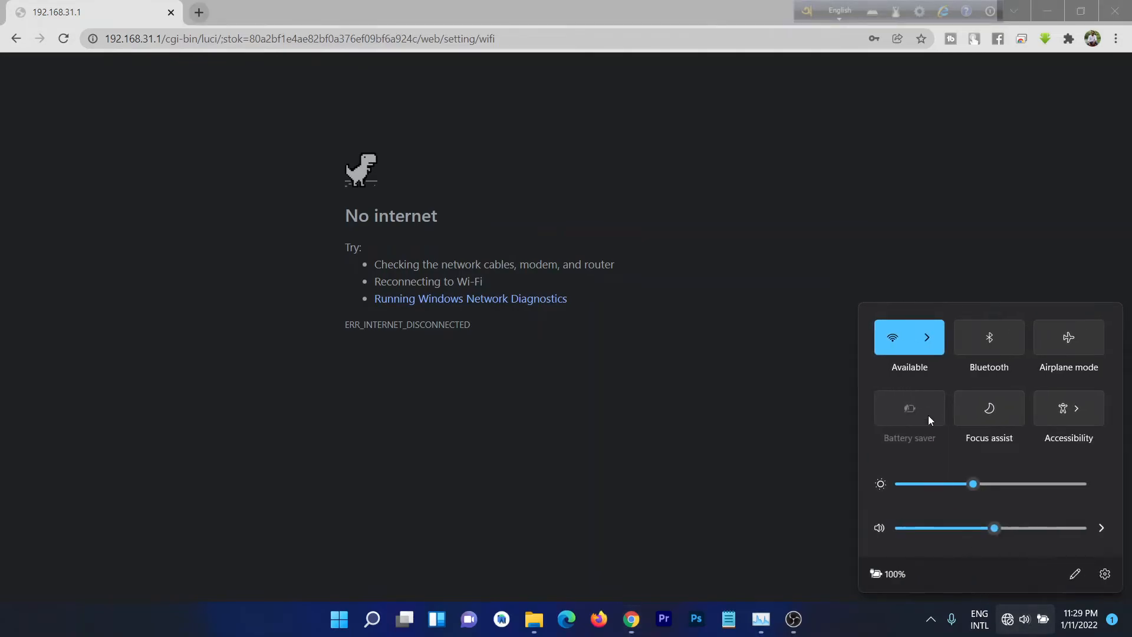
{"action": "left_click", "coordinate": [927, 337]}
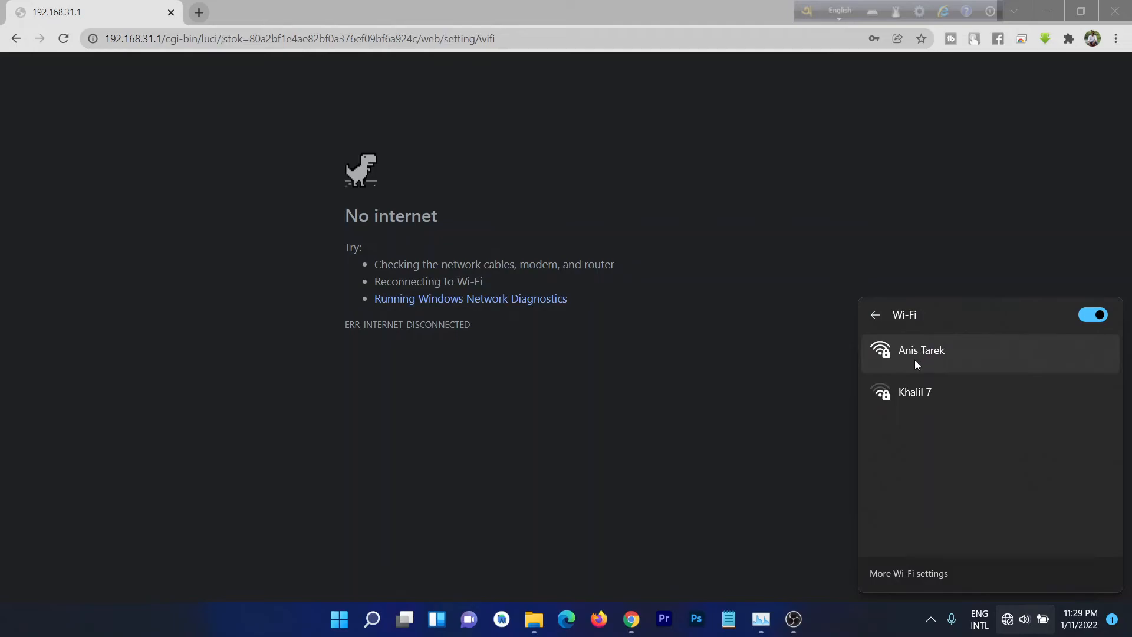
{"action": "left_click", "coordinate": [921, 350]}
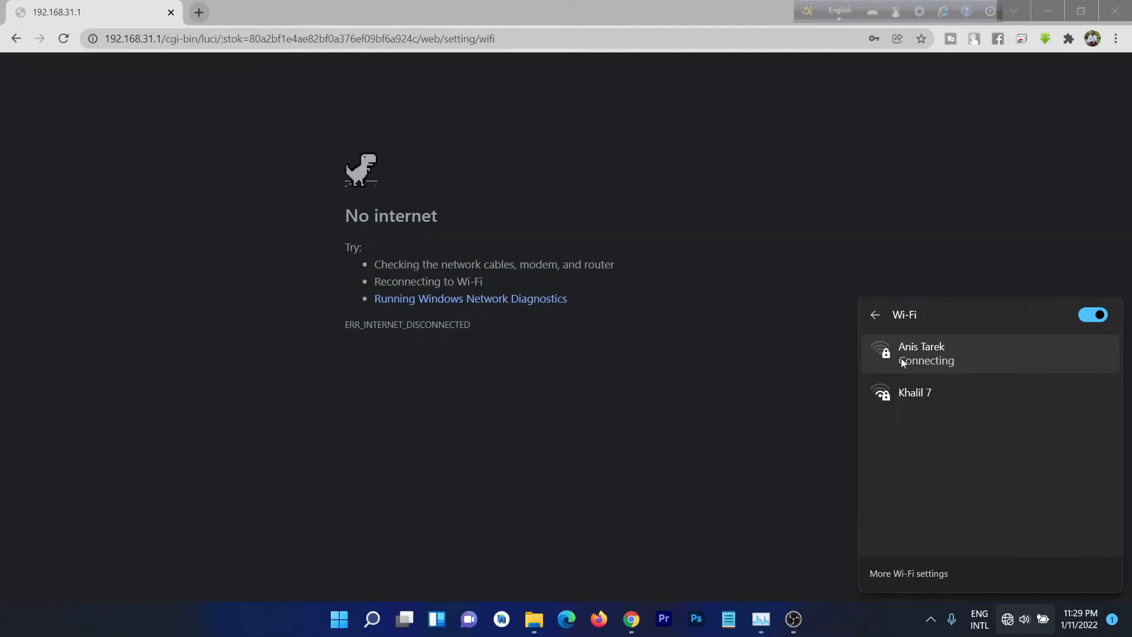
{"action": "left_click", "coordinate": [921, 353]}
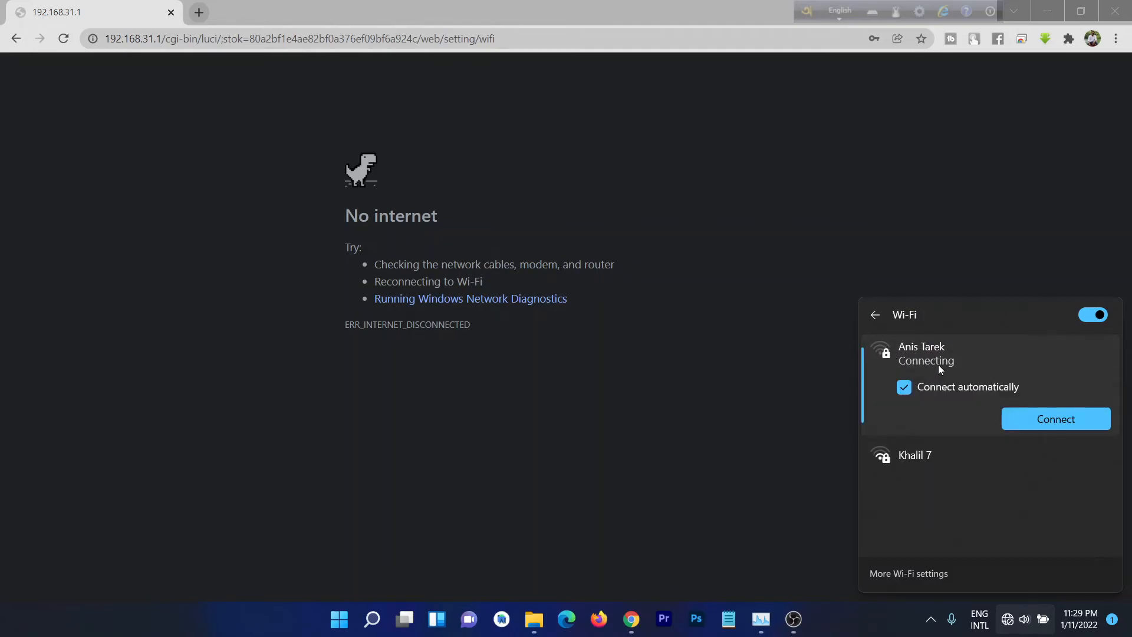
{"action": "left_click", "coordinate": [1054, 418]}
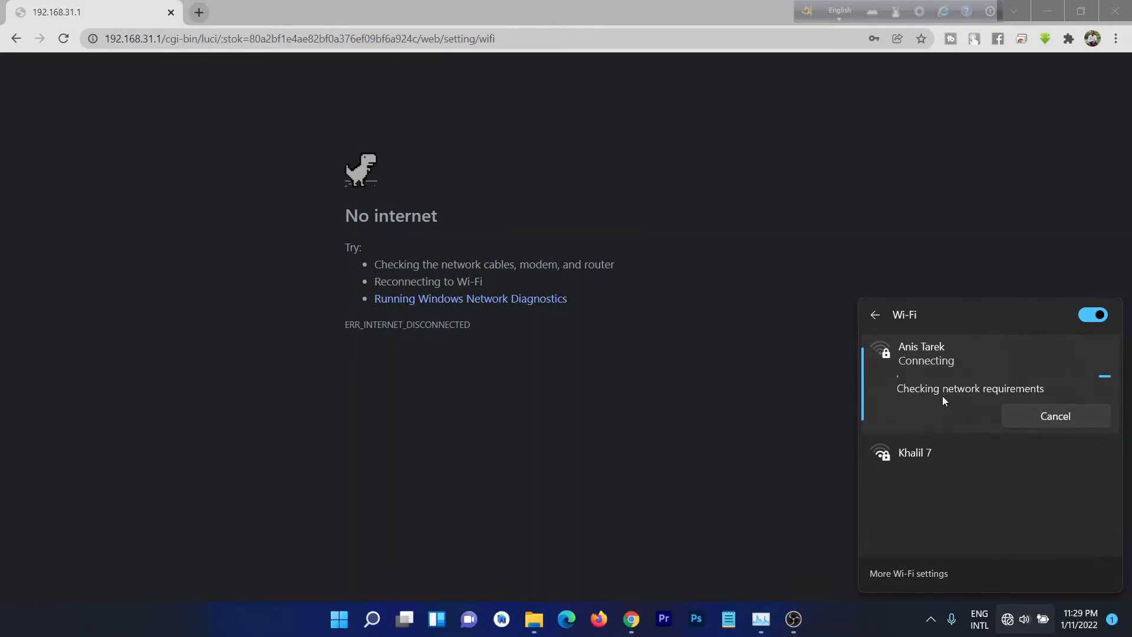
{"action": "mouse_move", "coordinate": [1008, 403]}
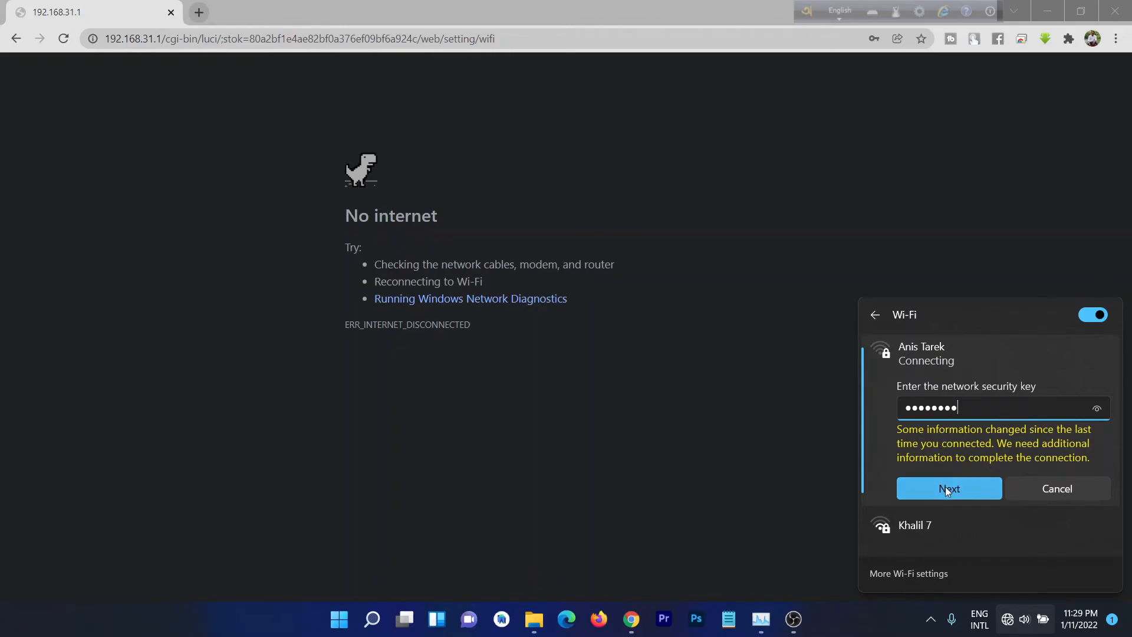
{"action": "left_click", "coordinate": [948, 488]}
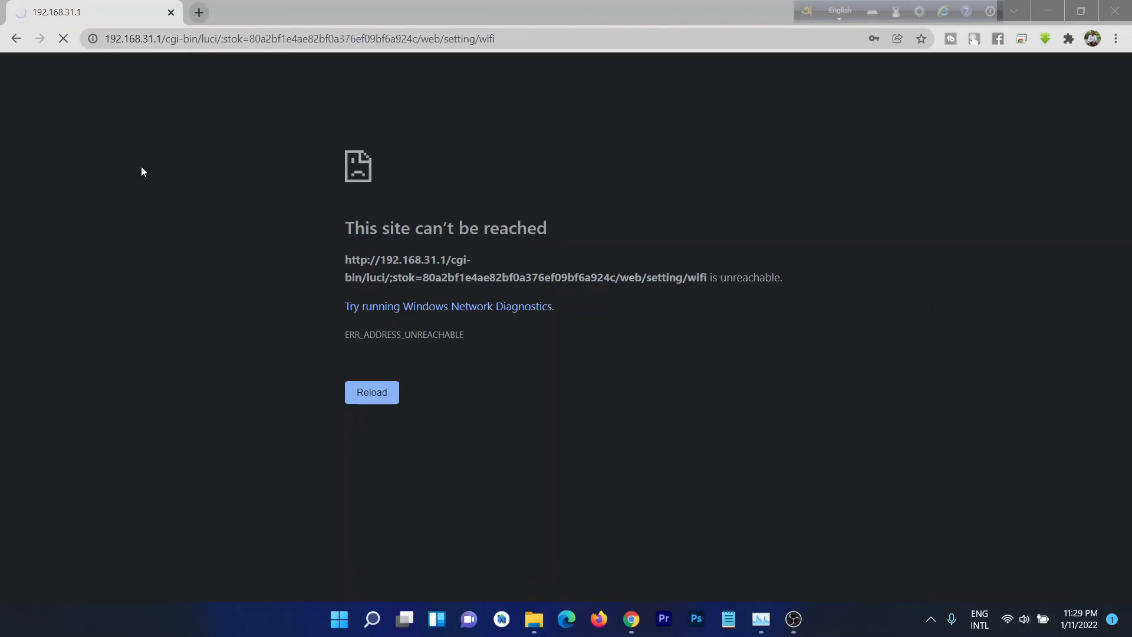
{"action": "left_click", "coordinate": [372, 391]}
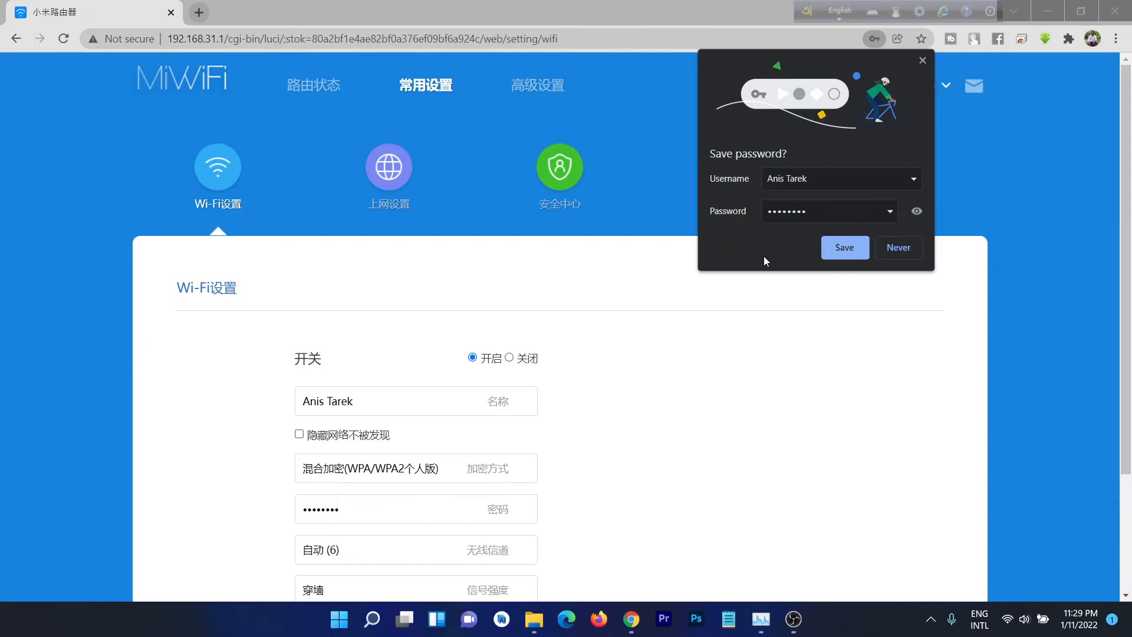